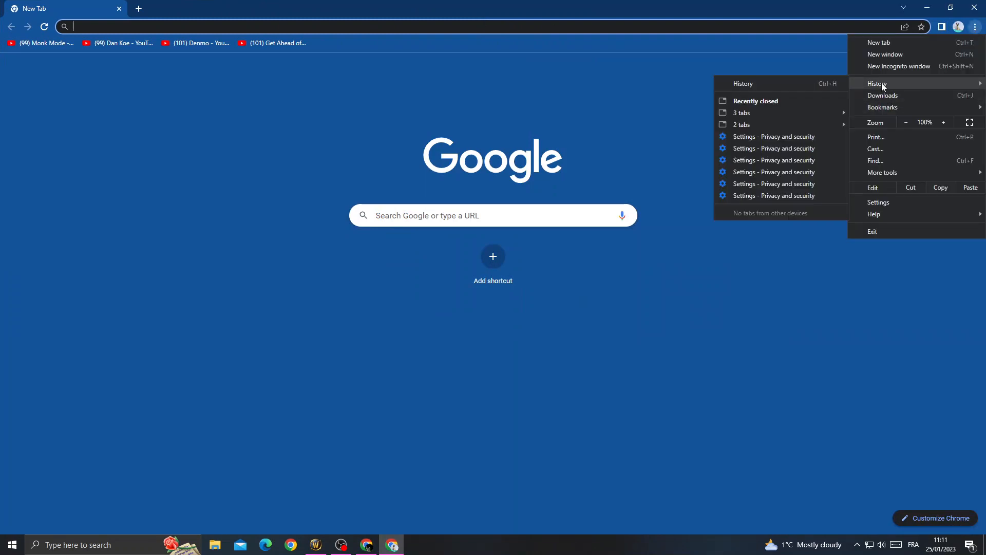
Step: Show Chrome's full browsing history page, which lists no entries
left_click(876, 83)
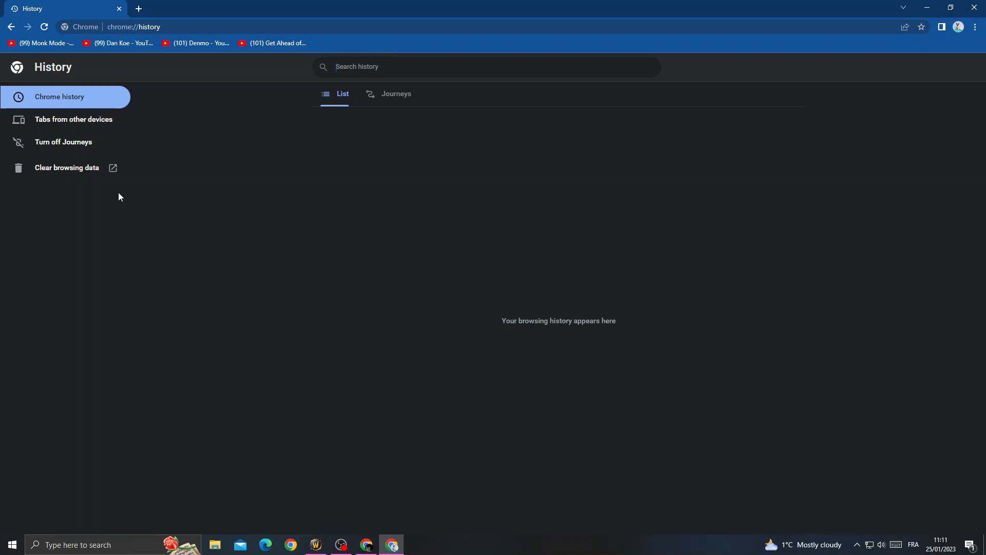
Step: Clear browsing history and cookies for the Last 7 days time range
left_click(67, 168)
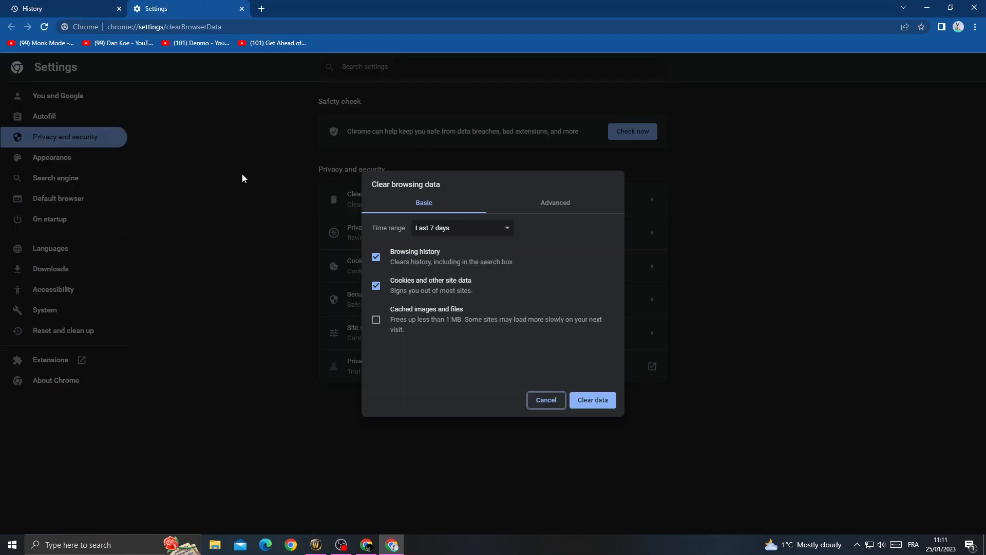
left_click(462, 227)
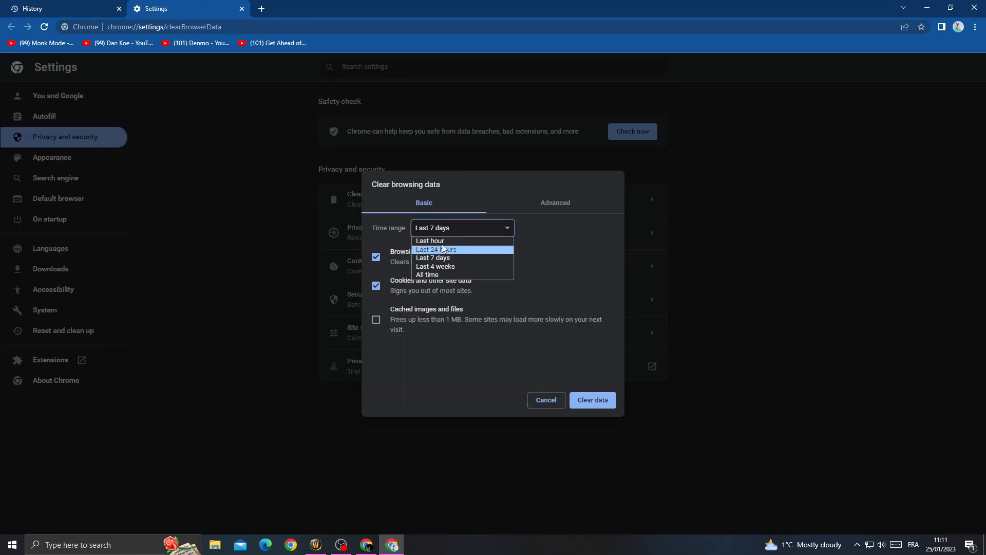
left_click(433, 257)
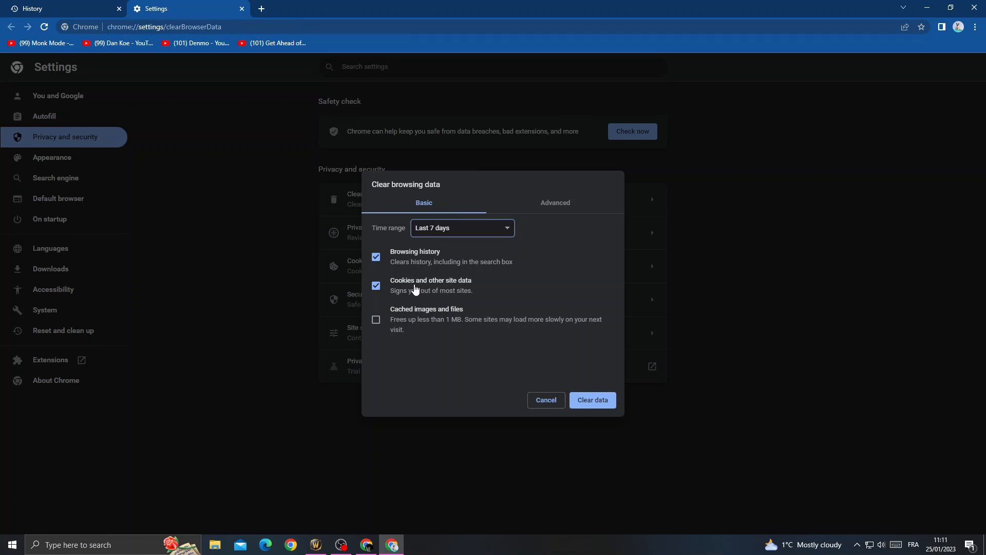
mouse_move(592, 400)
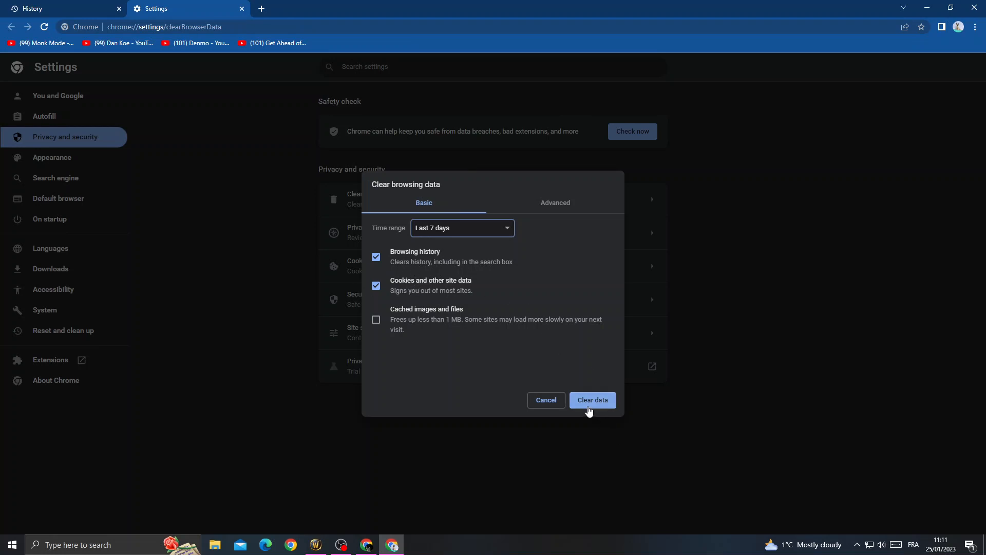
left_click(592, 399)
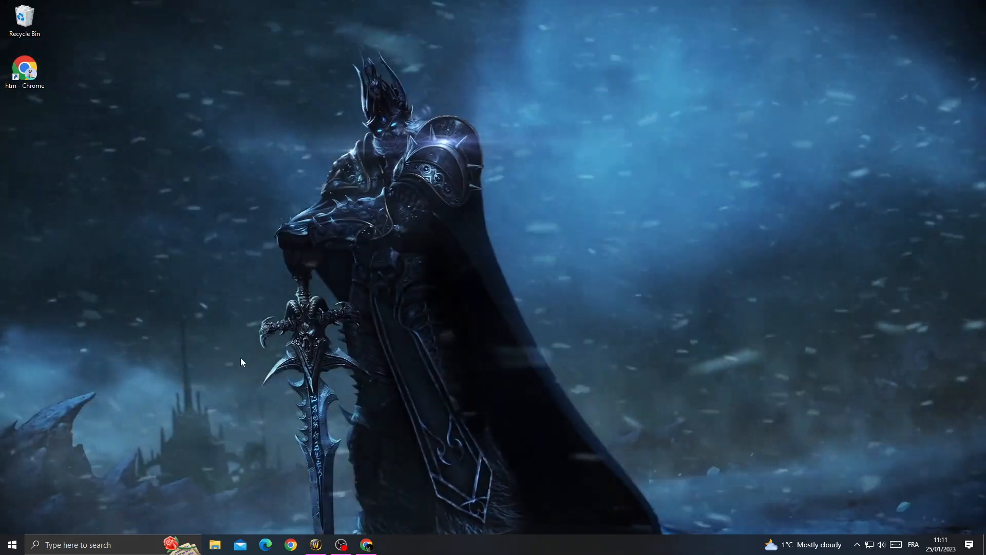
Step: Relaunch Chrome from Windows search so the 'Who's using Chrome?' chooser appears
left_click(289, 544)
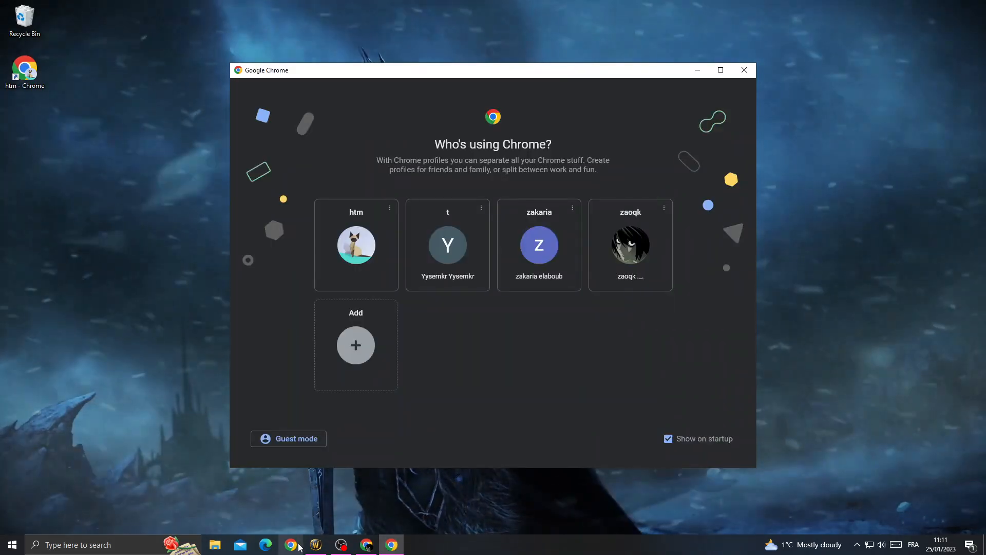
left_click(744, 70)
type("goog")
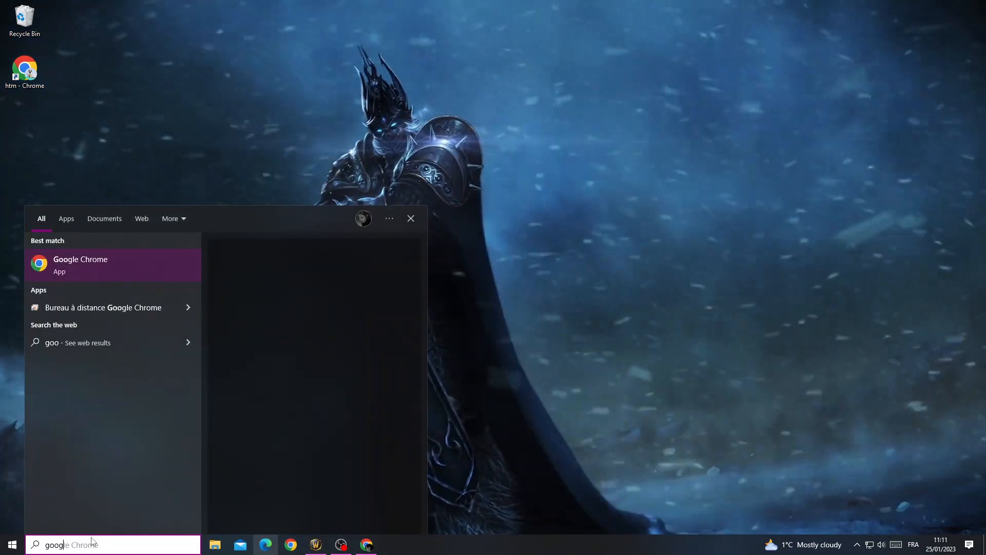
left_click(81, 264)
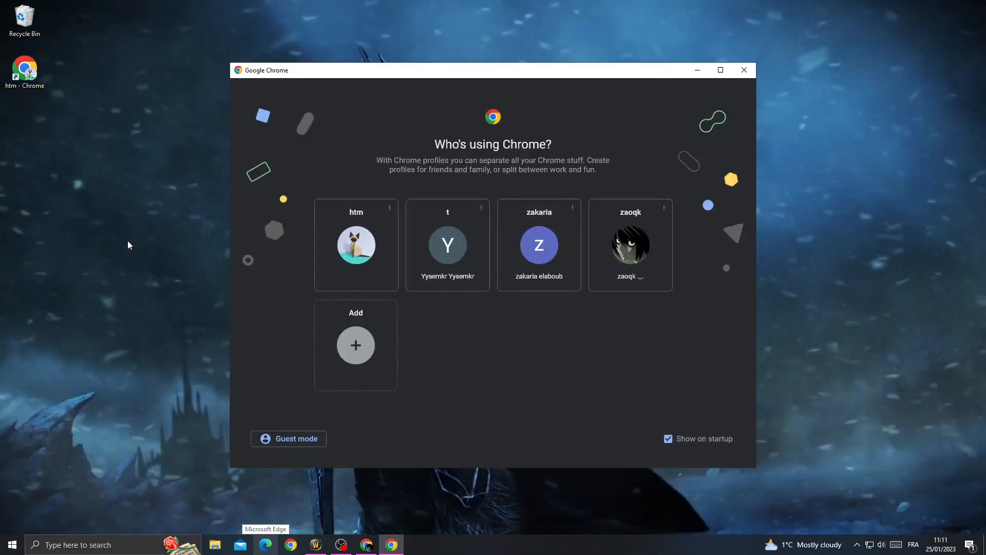
Step: Add a new profile without an account, choosing the black theme colour, ready to be named
left_click(355, 345)
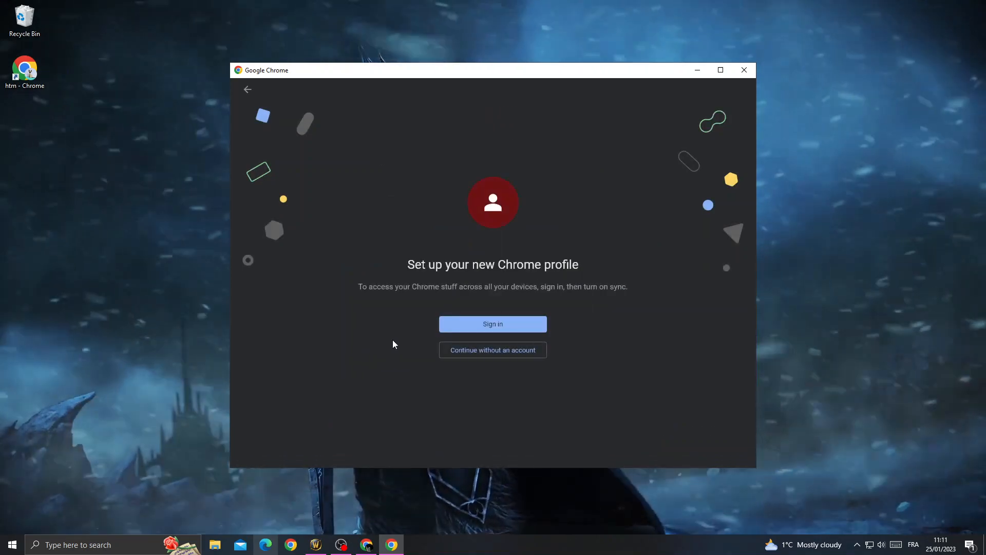
left_click(492, 349)
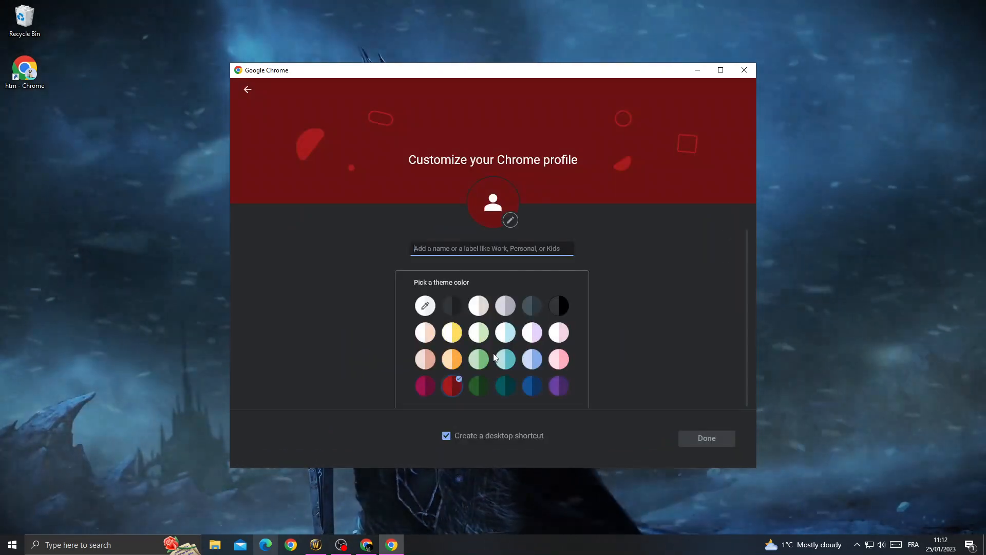
left_click(559, 306)
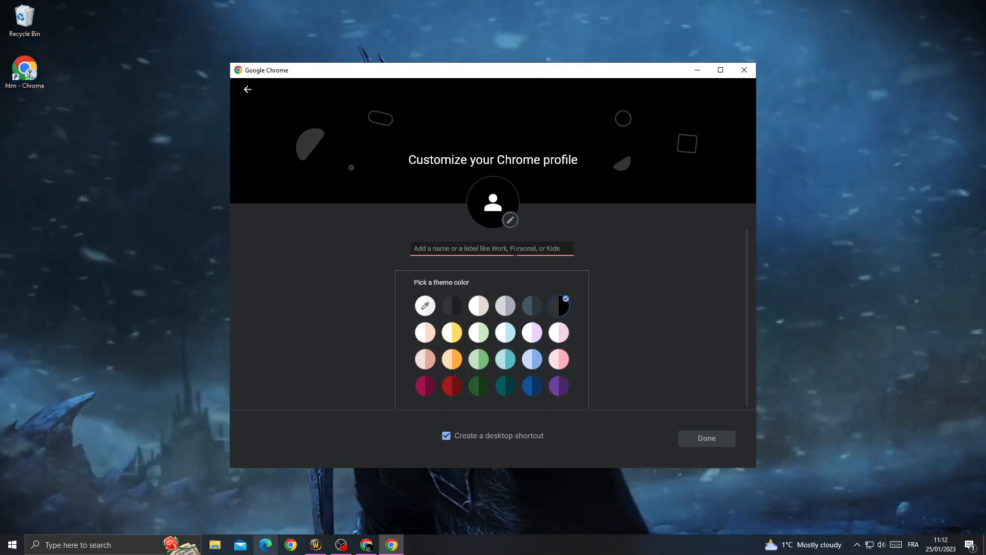
left_click(706, 438)
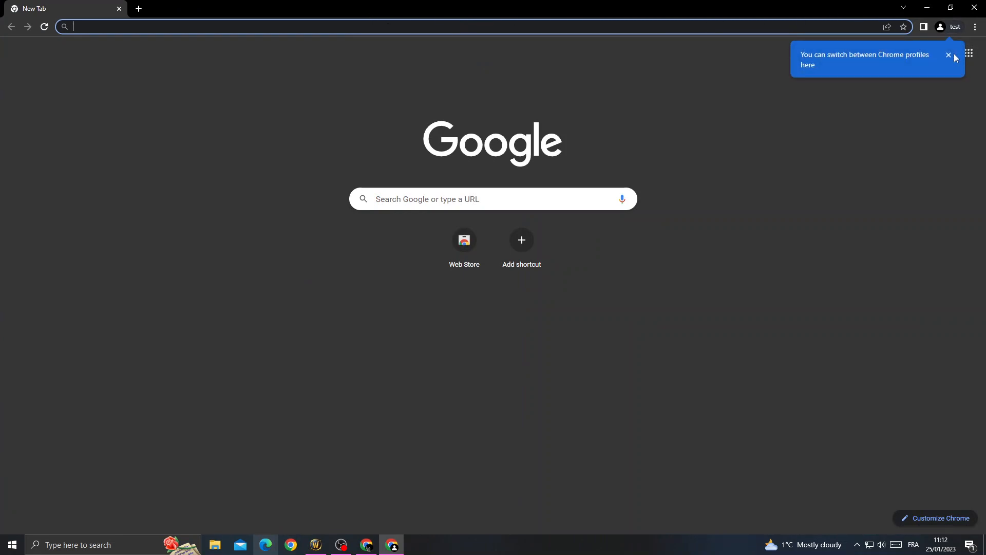
Step: Dismiss the profile-switching tip and close the test profile window, leaving a 'test - Chrome' desktop shortcut
left_click(949, 56)
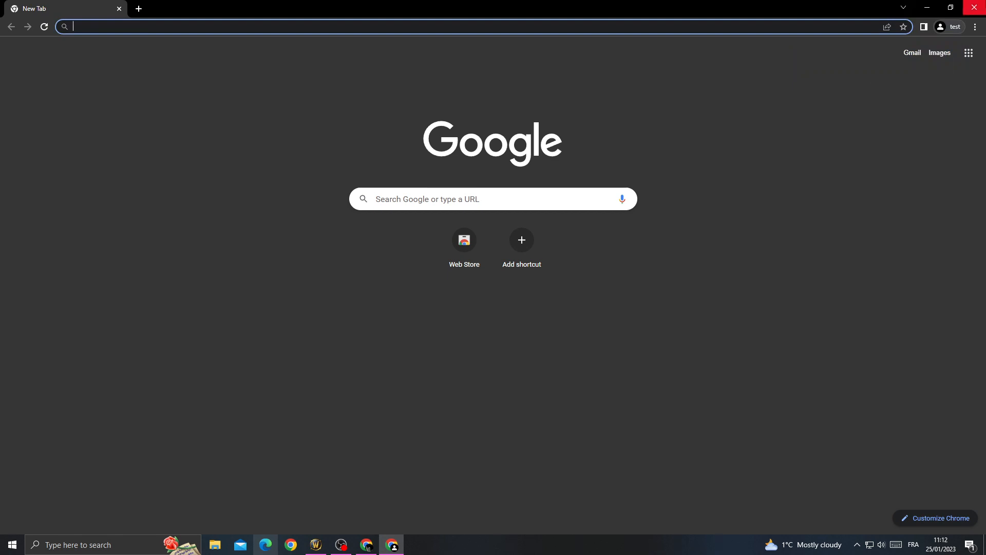
left_click(954, 7)
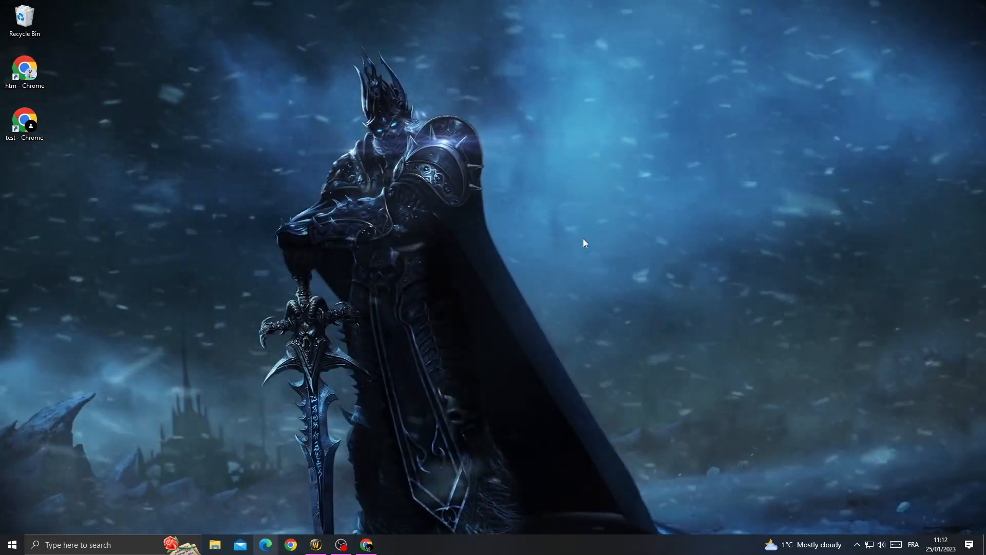